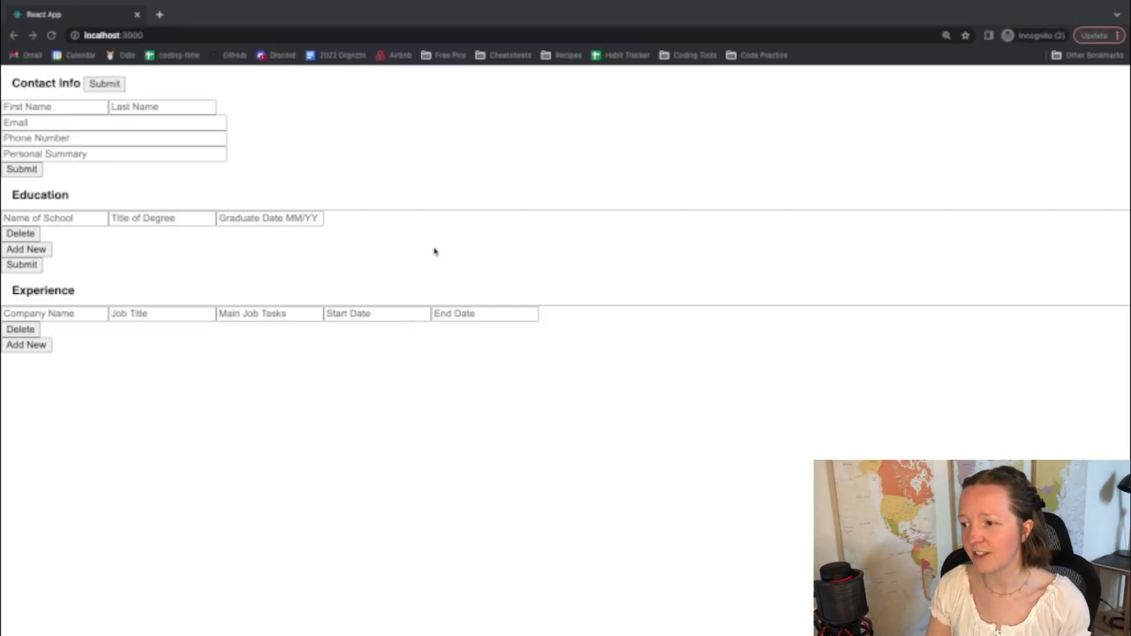
pyautogui.moveTo(342, 204)
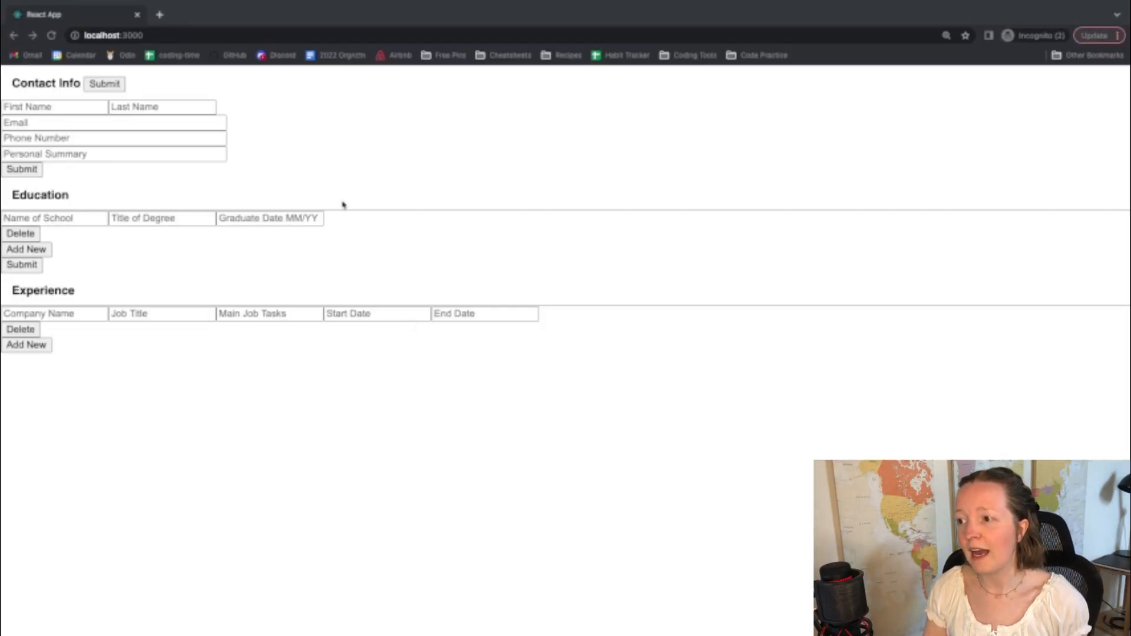
pyautogui.moveTo(335, 180)
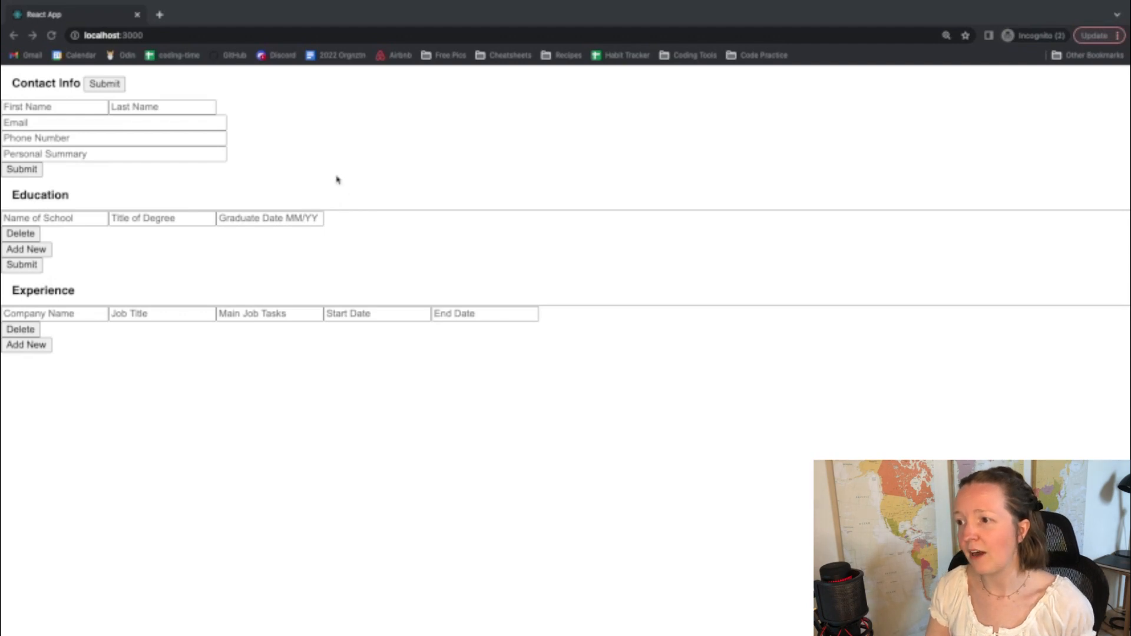
pyautogui.moveTo(197, 164)
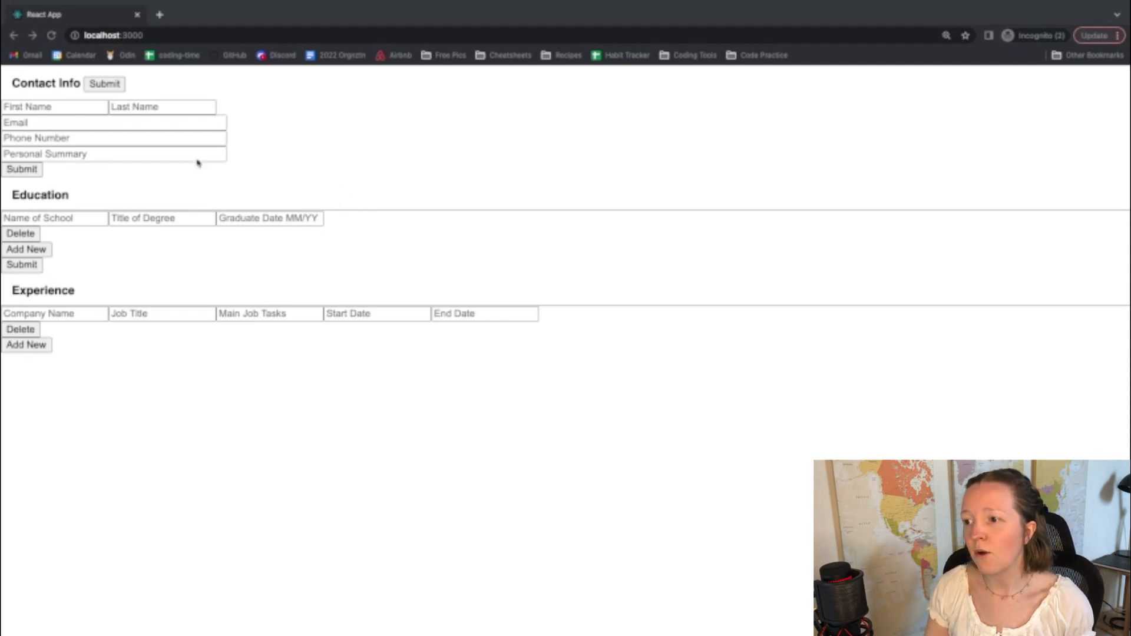
pyautogui.moveTo(126, 129)
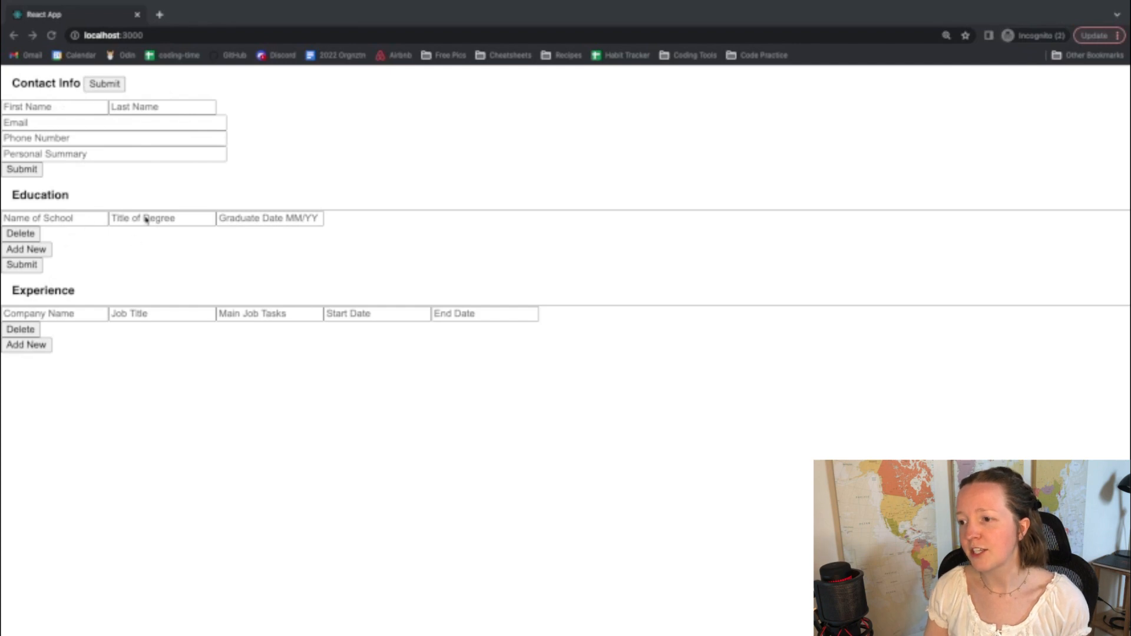
pyautogui.moveTo(120, 318)
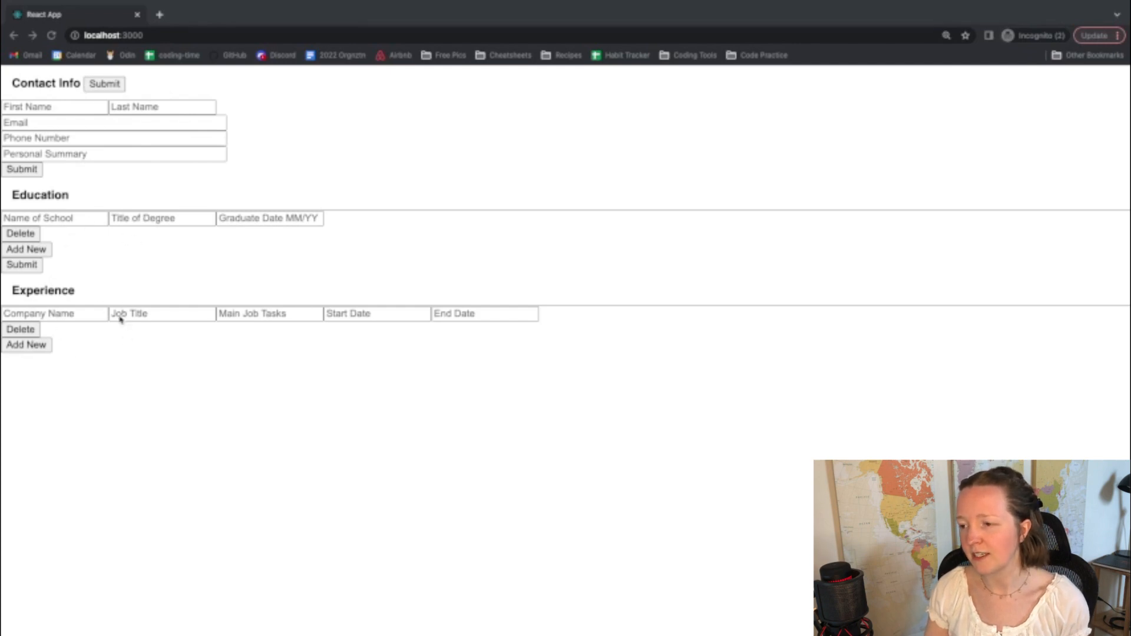
pyautogui.moveTo(189, 280)
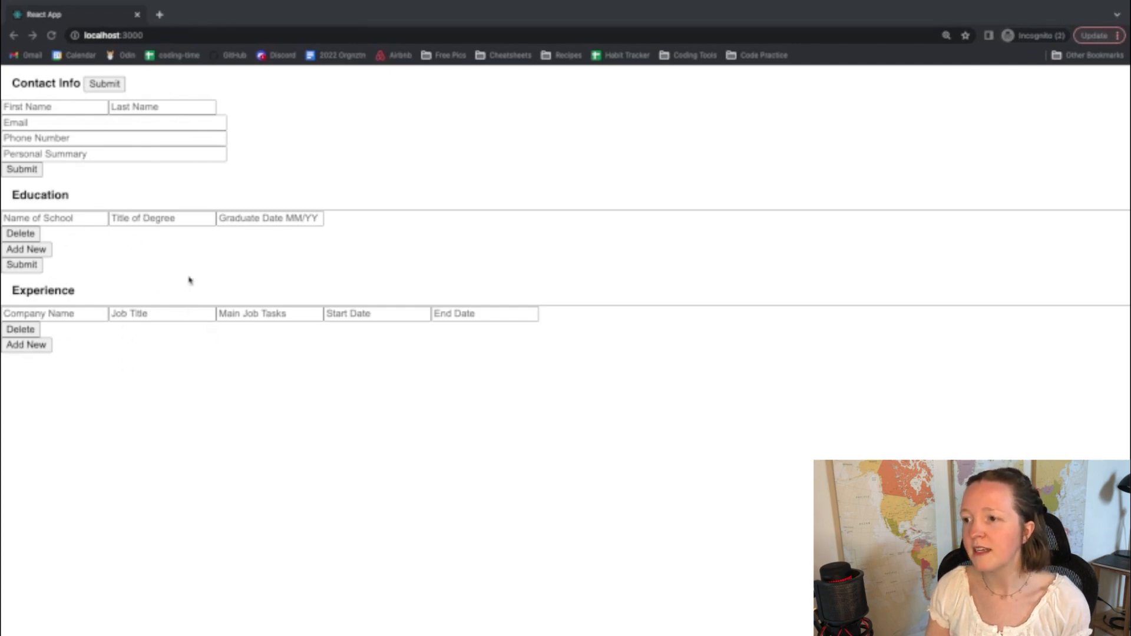
pyautogui.moveTo(314, 132)
pyautogui.write('Prse')
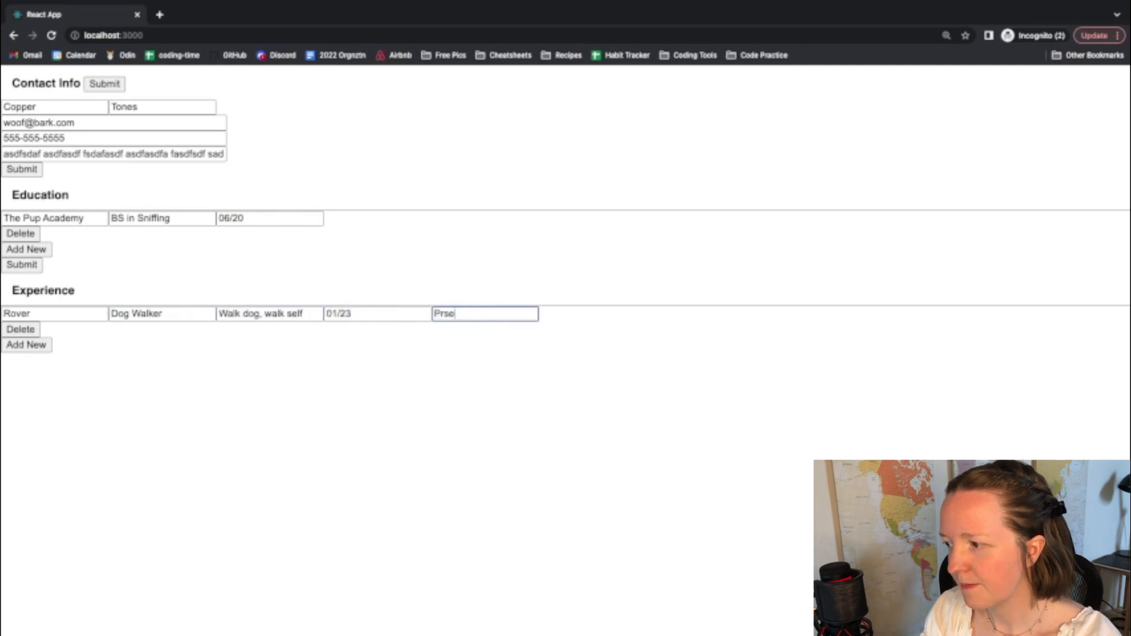
# Step: Submit the CV form with contact details, The Pup Academy degree and the Rover job
pyautogui.click(26, 344)
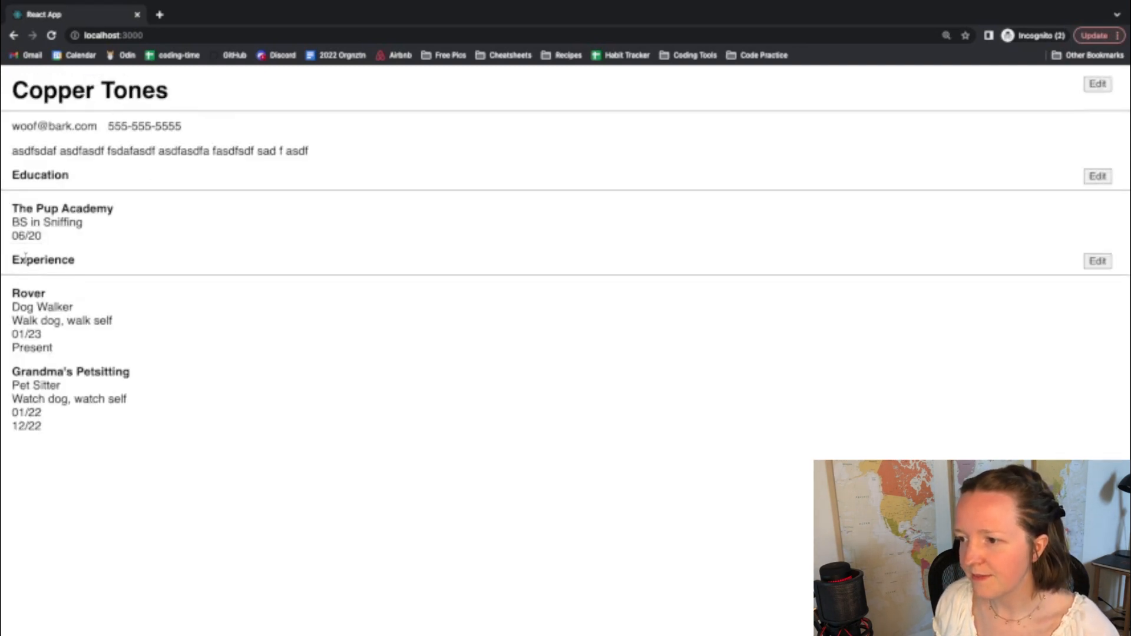
pyautogui.moveTo(145, 274)
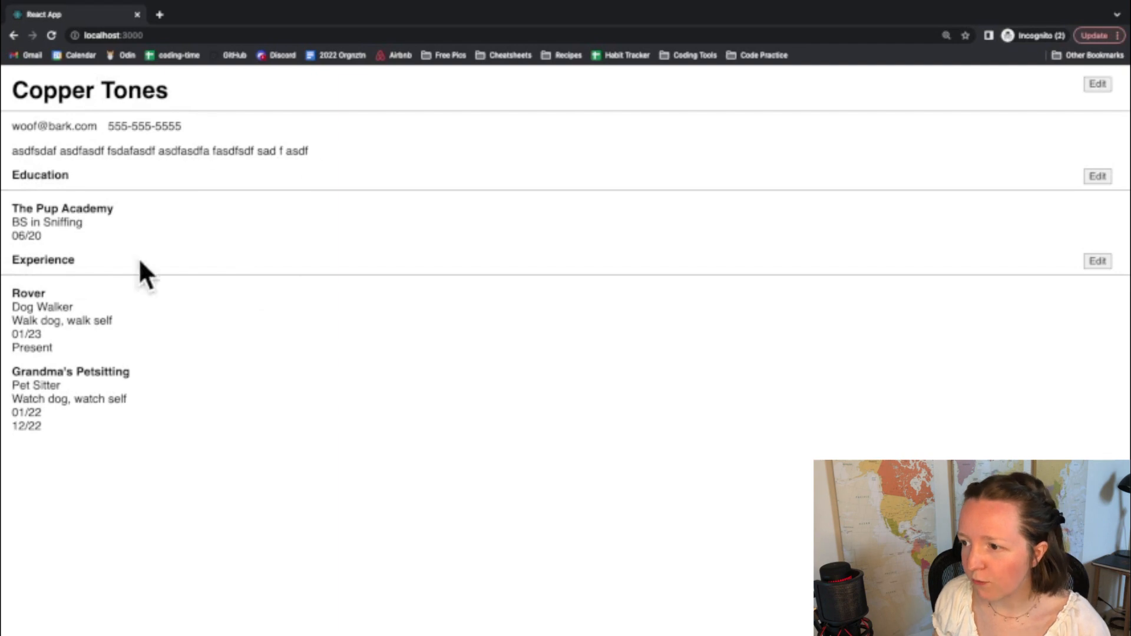
pyautogui.moveTo(264, 194)
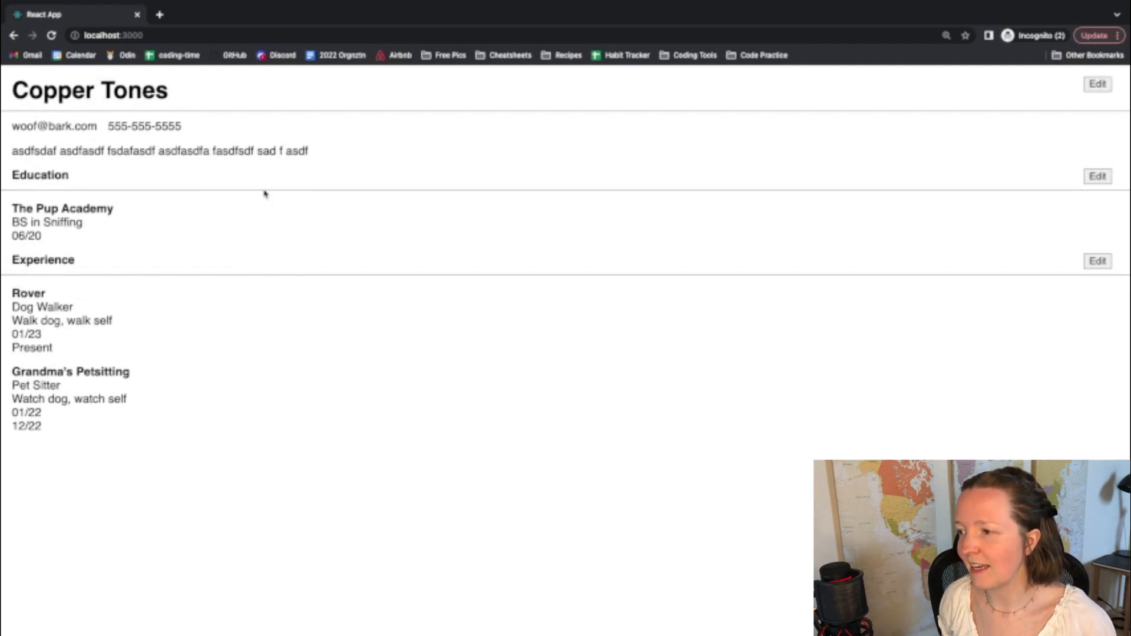
pyautogui.moveTo(195, 190)
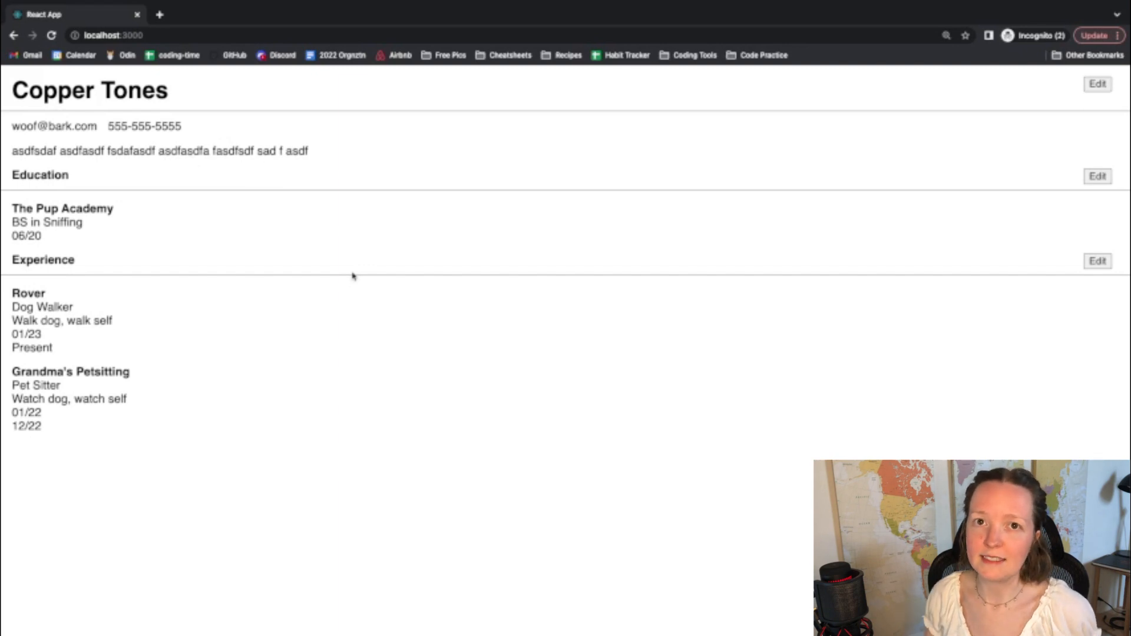
pyautogui.moveTo(283, 345)
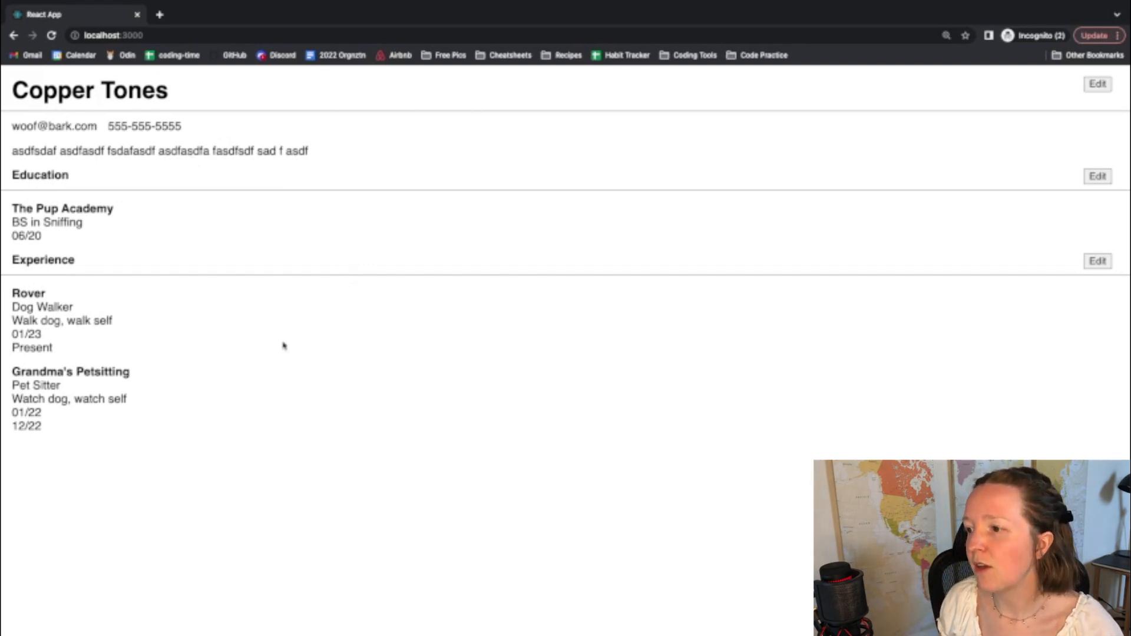
# Step: Reopen the CV, append 'asdfasdfsa' to the school, degree and company fields, and resubmit
pyautogui.click(1097, 84)
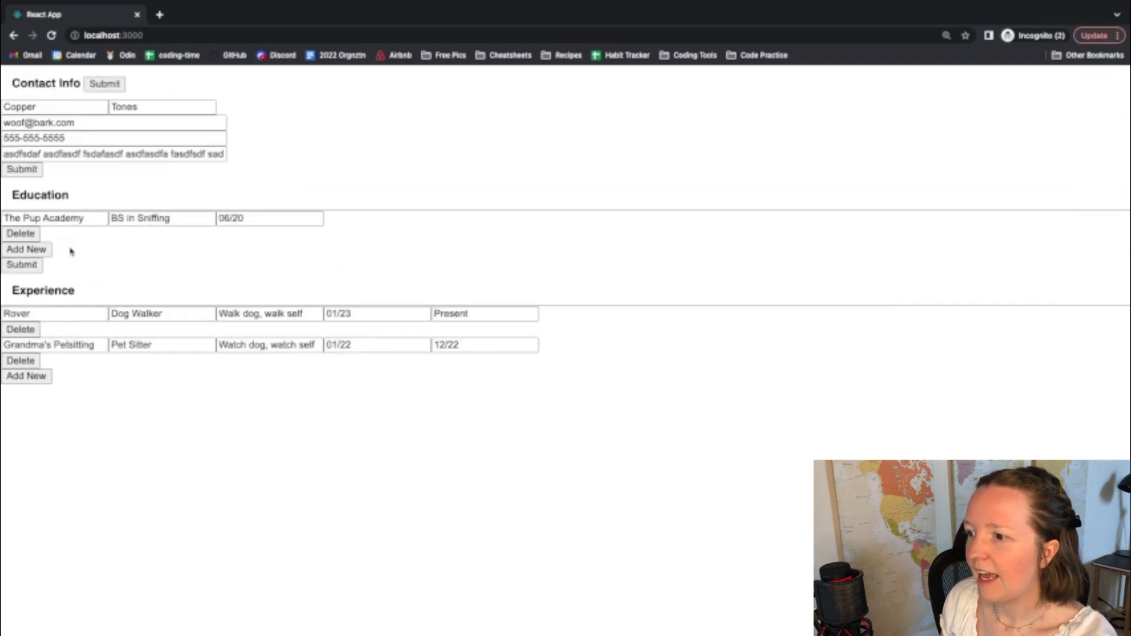
pyautogui.write('asdfasdfsa')
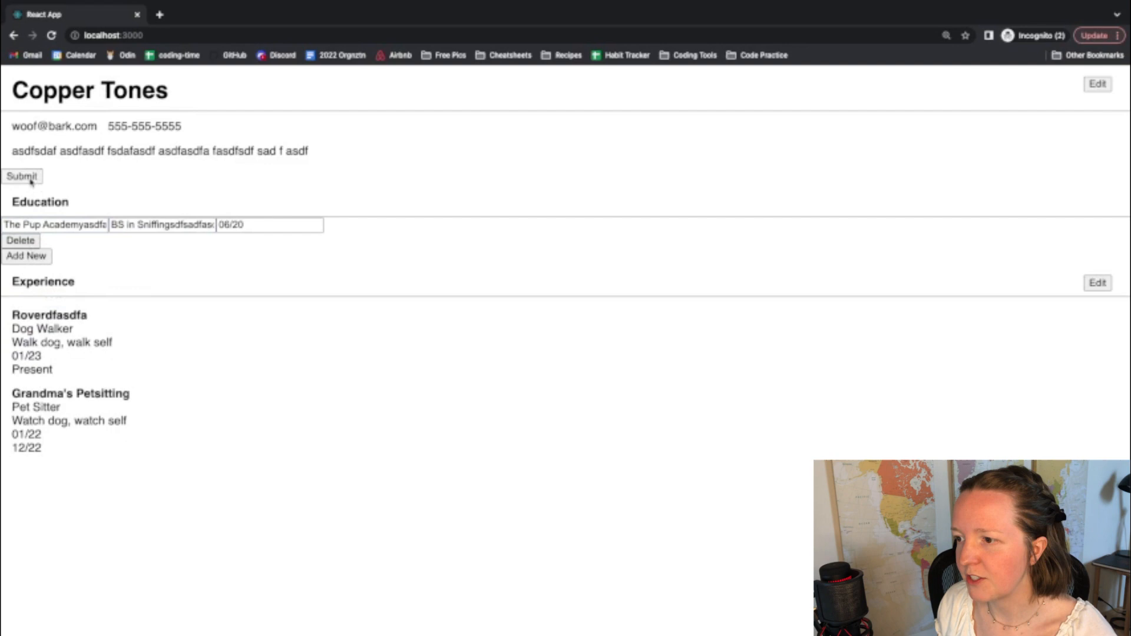
pyautogui.click(21, 177)
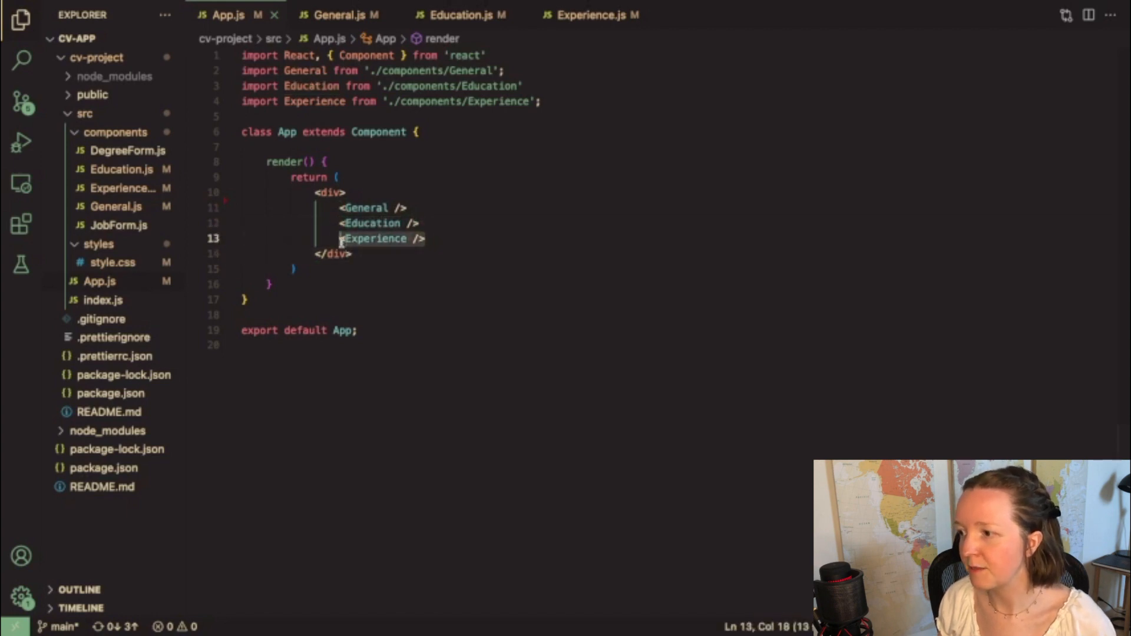
# Step: Review General.js code: contact state fields, change, submit and edit handlers, and conditional render
pyautogui.click(429, 239)
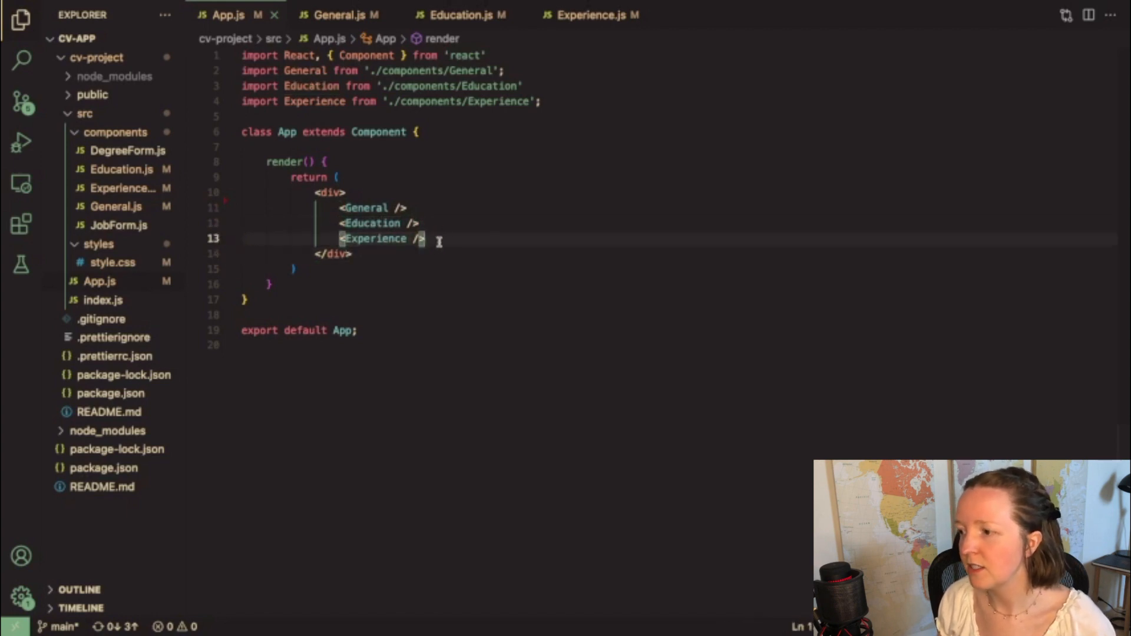
pyautogui.click(335, 14)
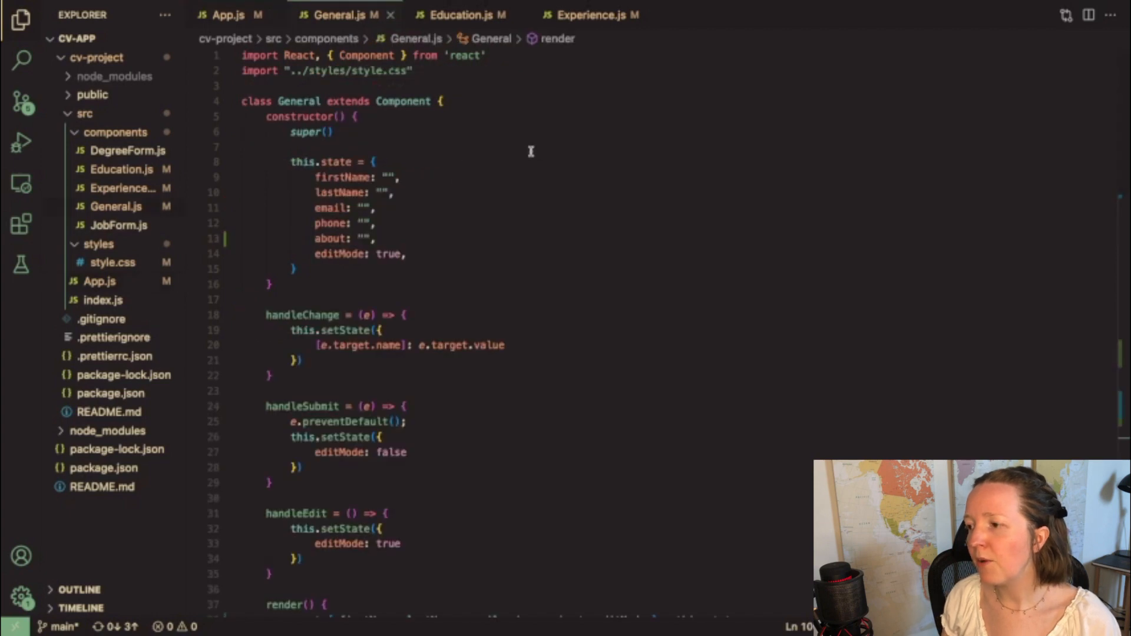
pyautogui.moveTo(476, 173)
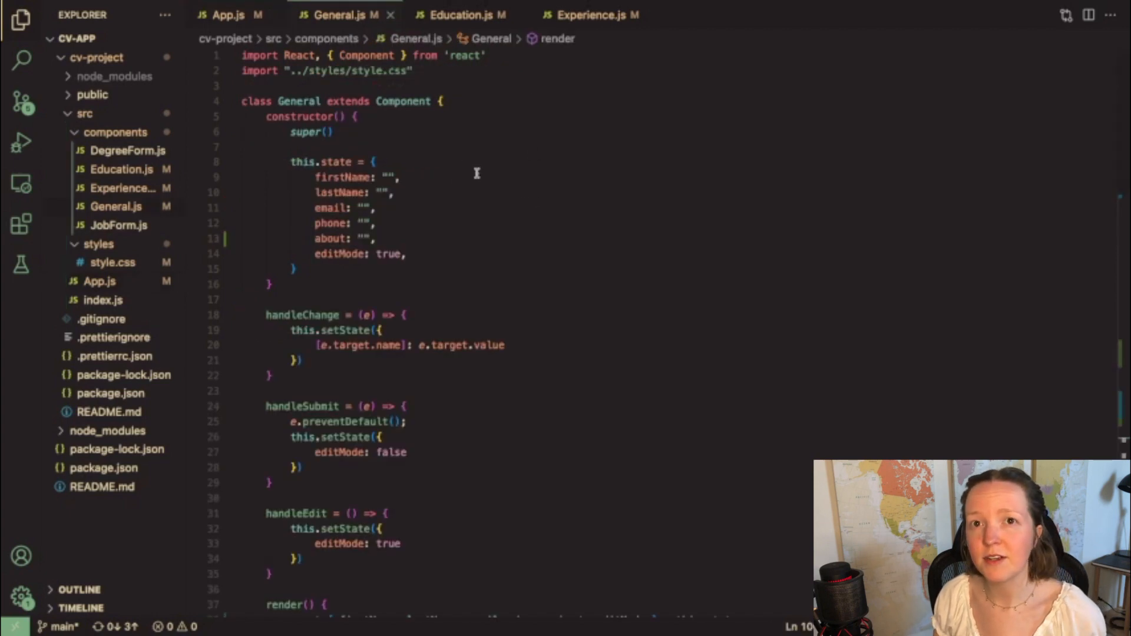
pyautogui.moveTo(370, 149)
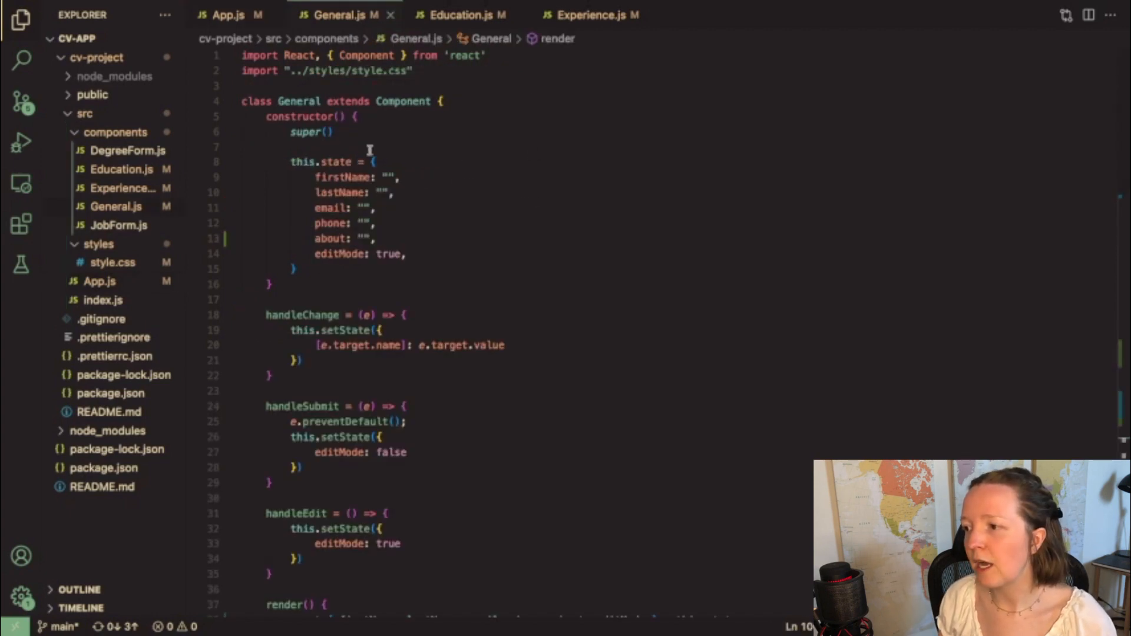
pyautogui.moveTo(544, 226)
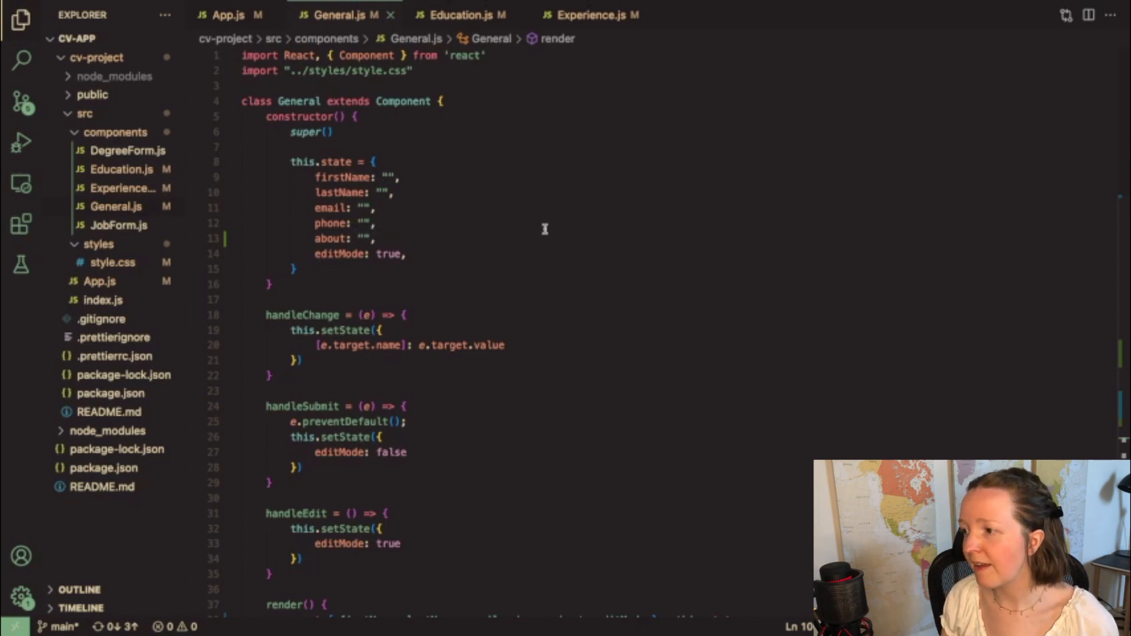
pyautogui.scroll(-3)
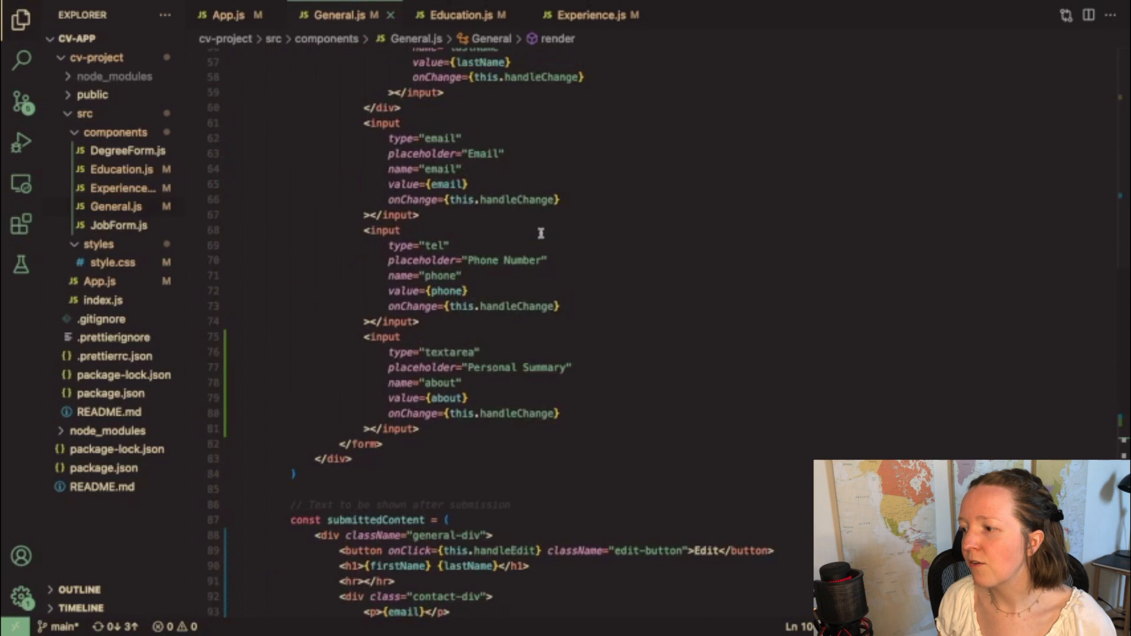
pyautogui.scroll(-3)
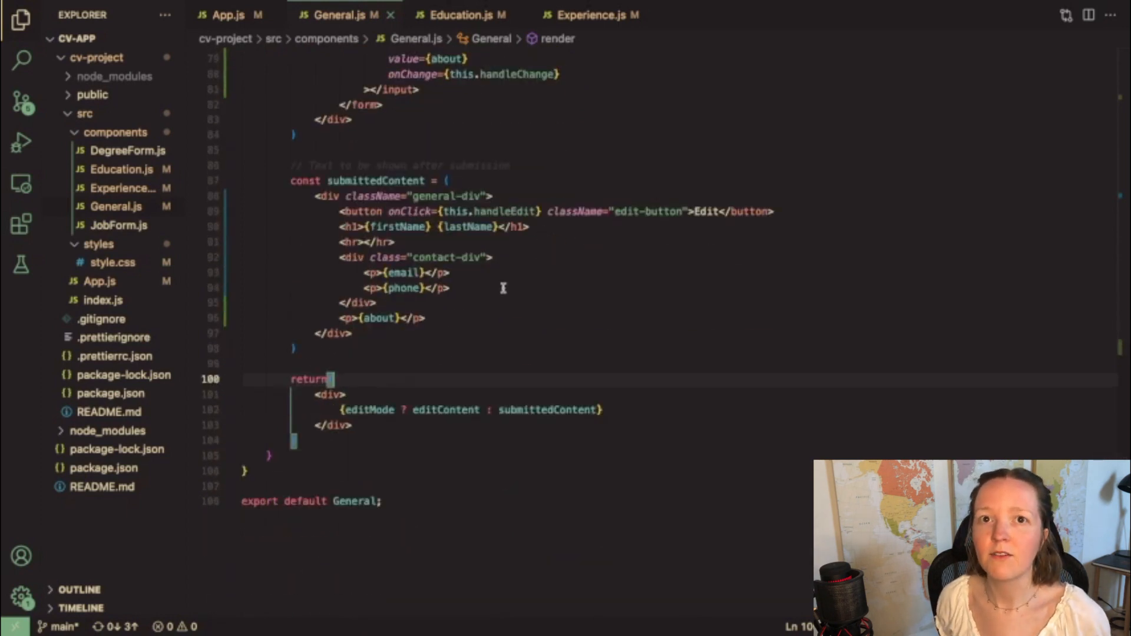
pyautogui.scroll(3)
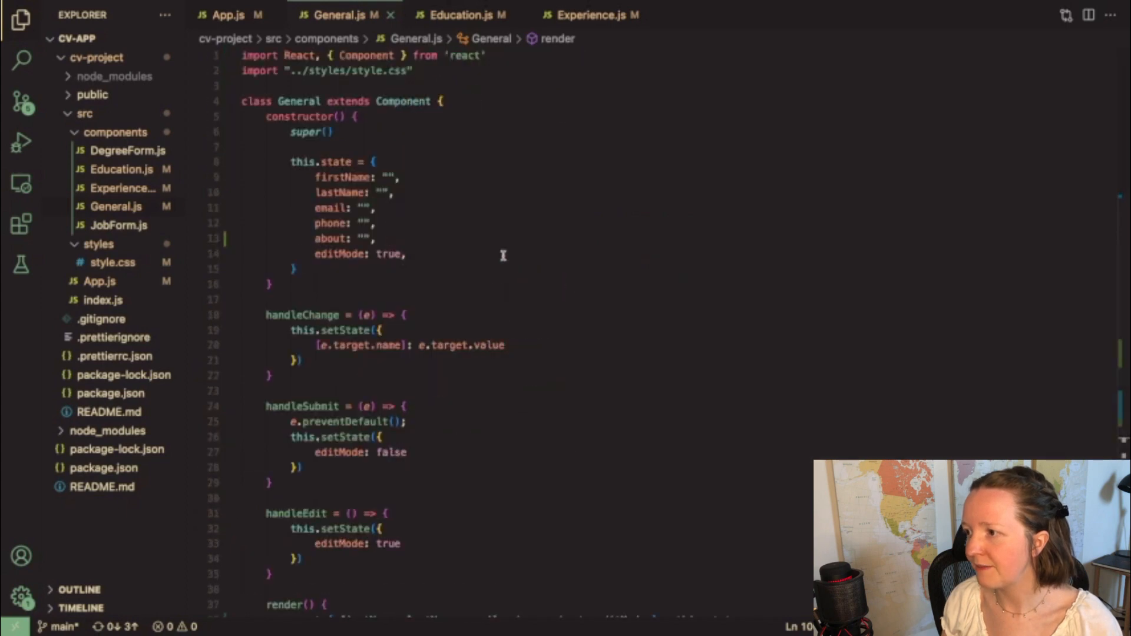
# Step: View Education.js and add a second, empty degree entry to the running CV's Education section
pyautogui.click(460, 15)
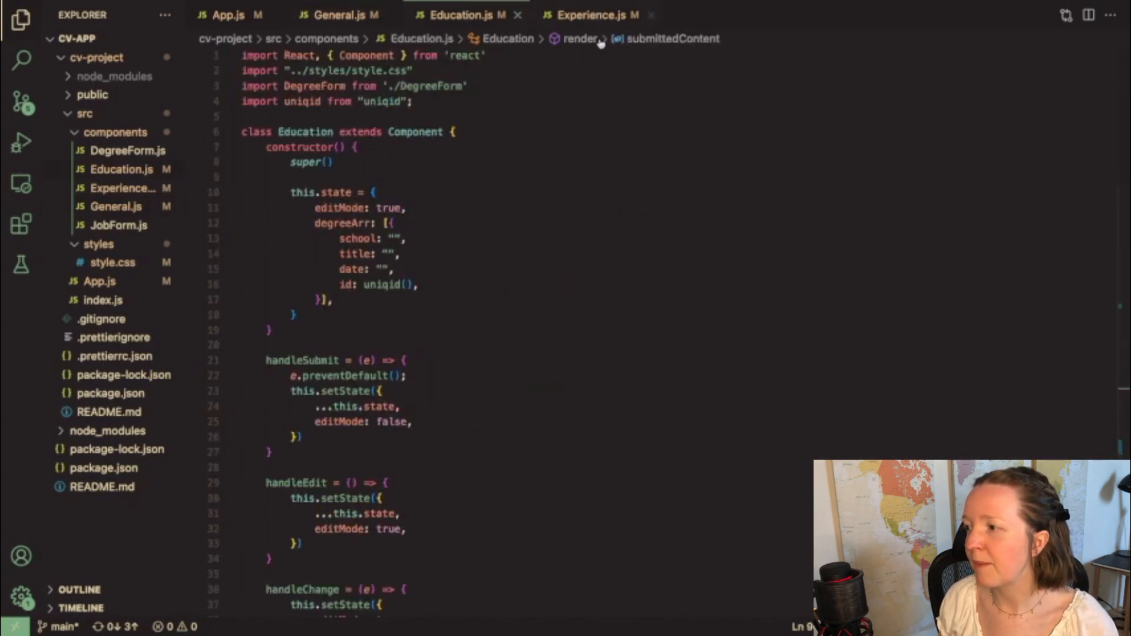
pyautogui.moveTo(615, 146)
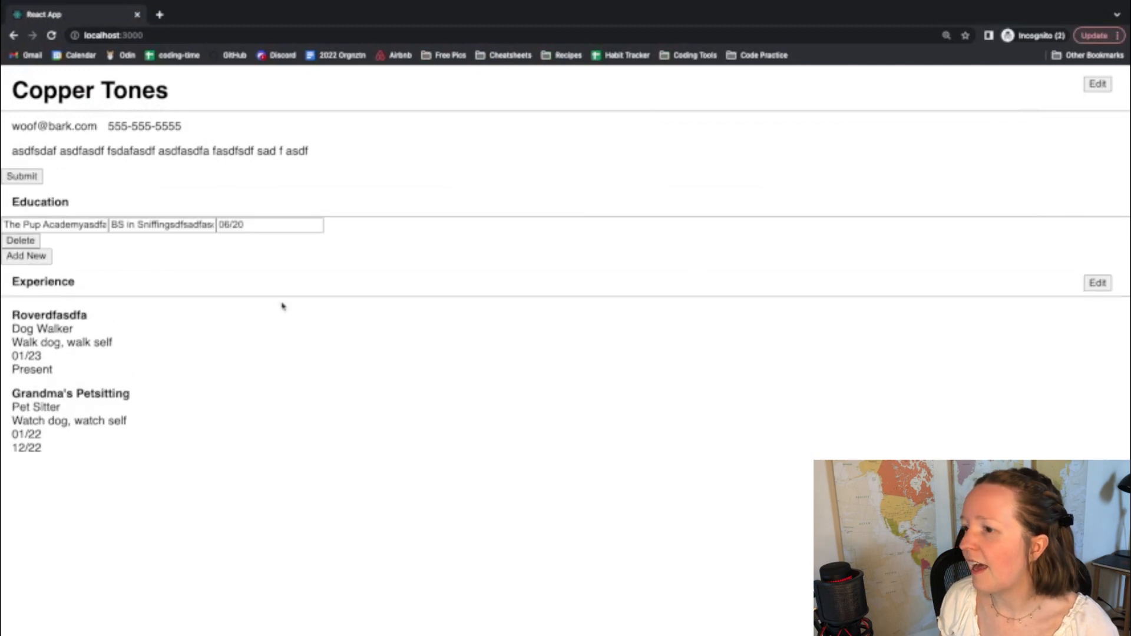
pyautogui.click(26, 256)
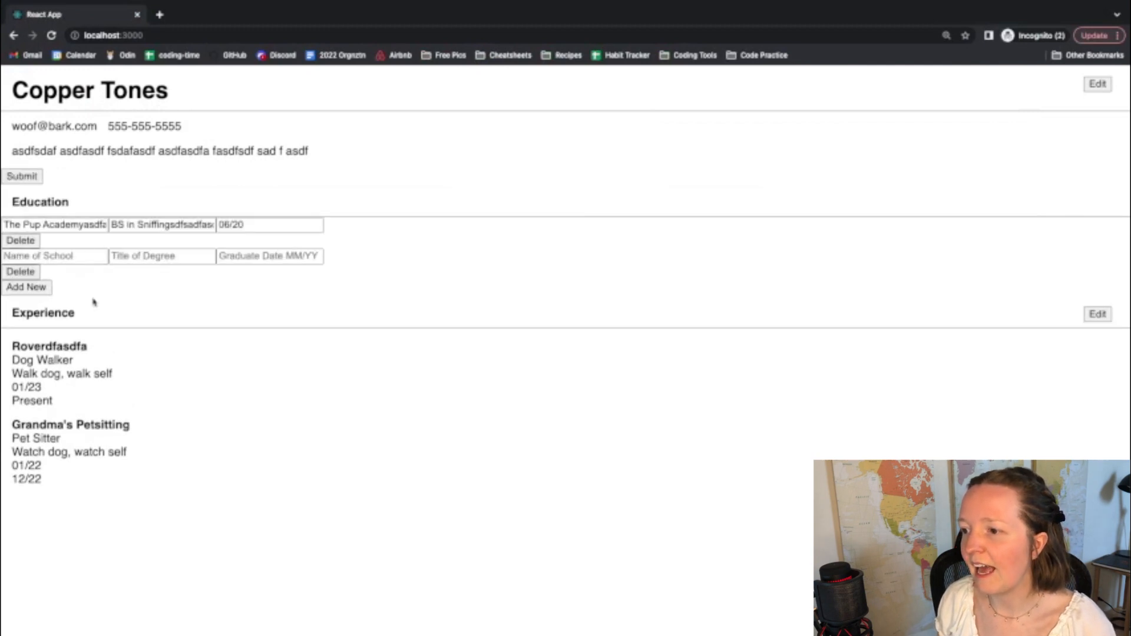
pyautogui.moveTo(721, 346)
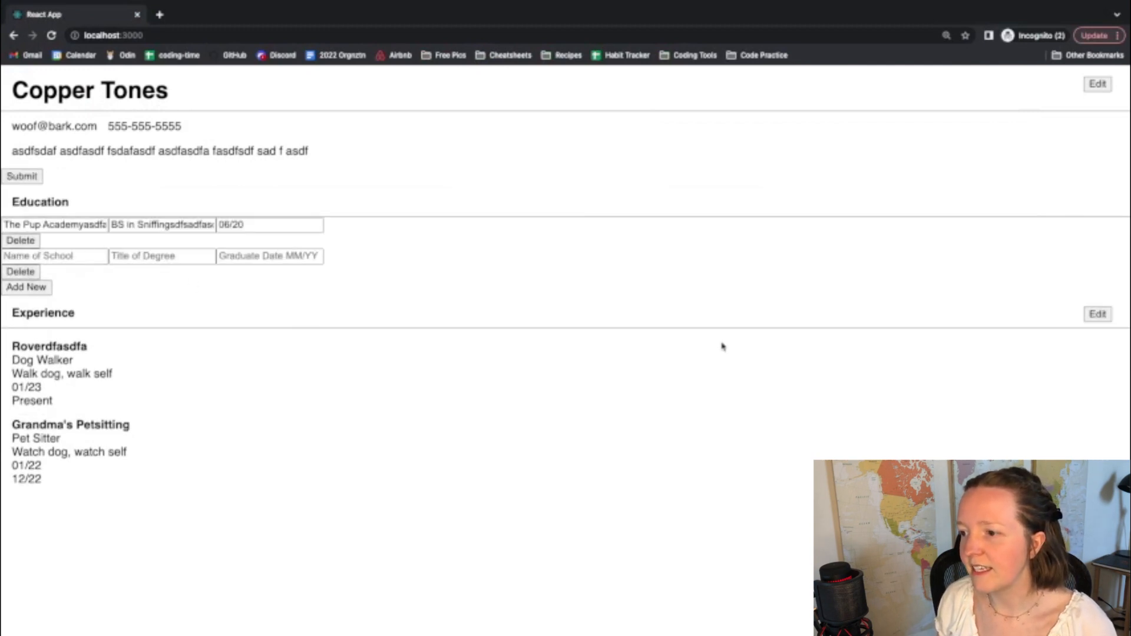
pyautogui.click(1095, 314)
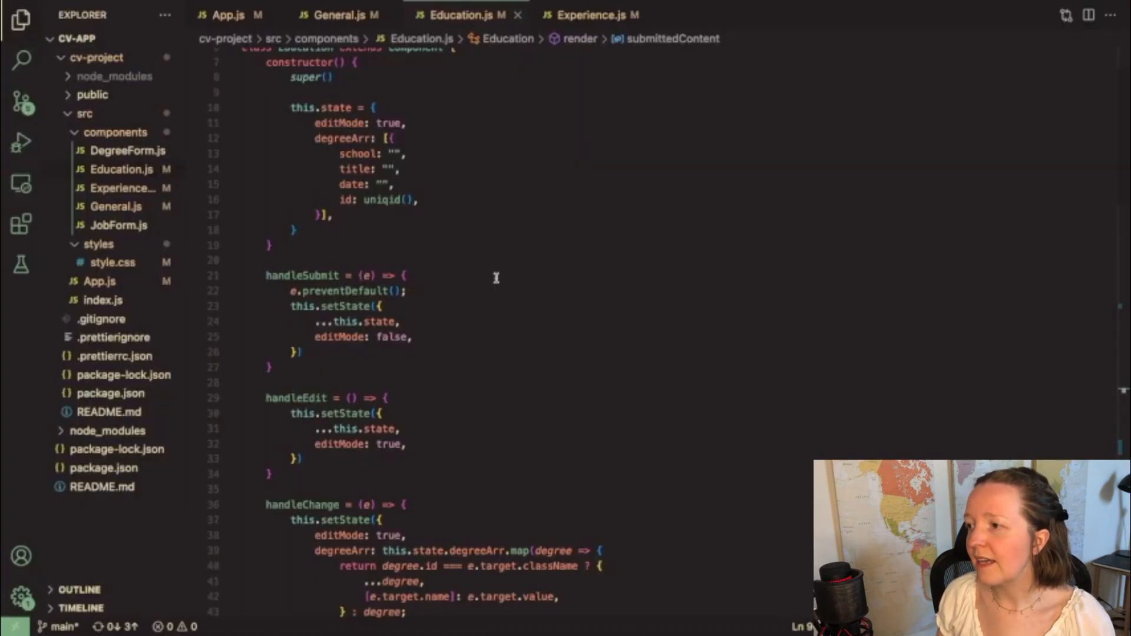
pyautogui.scroll(-3)
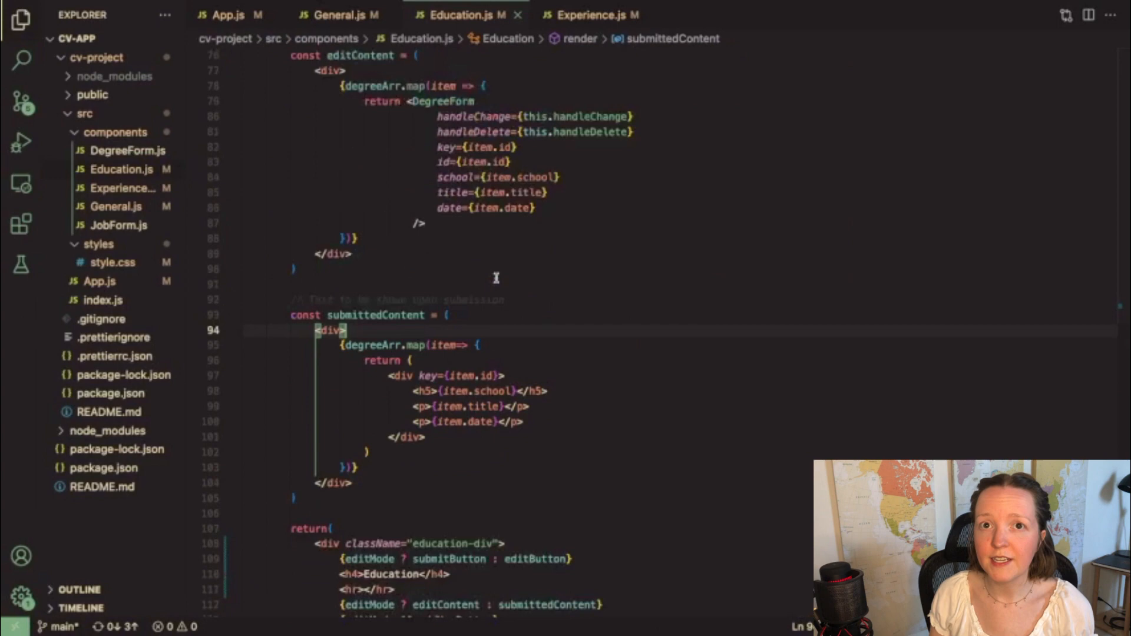
pyautogui.scroll(-3)
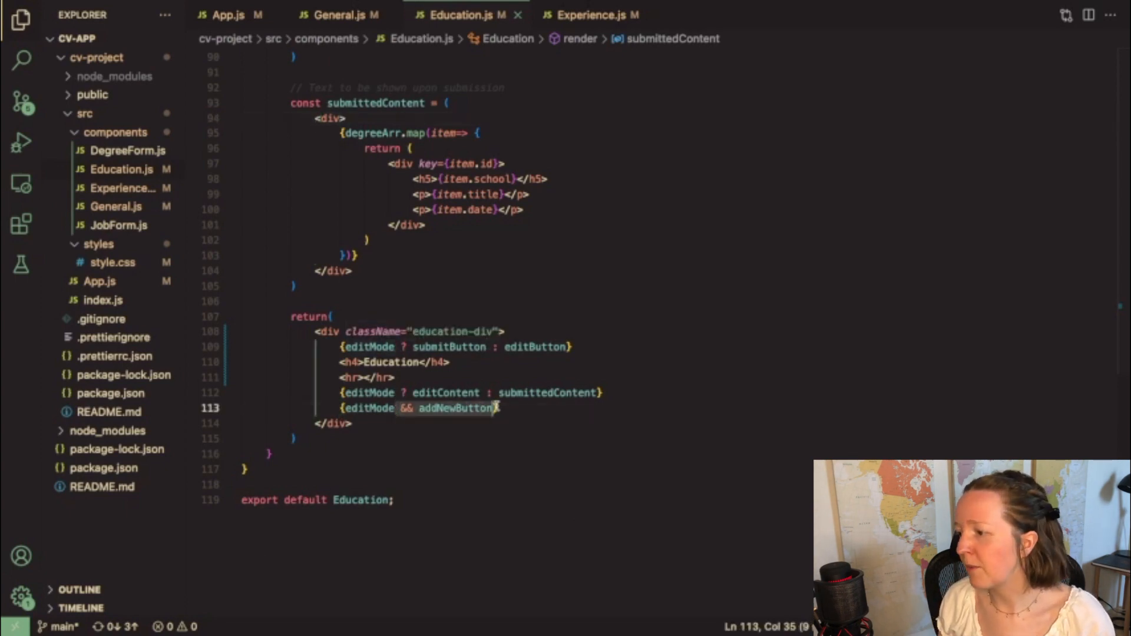
pyautogui.click(429, 407)
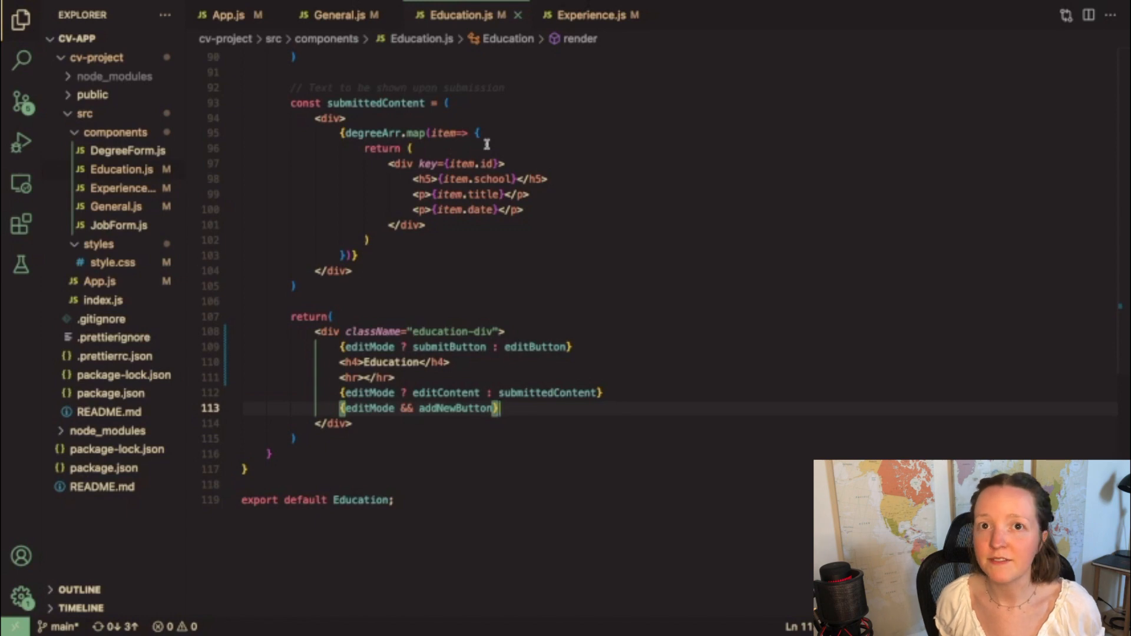
pyautogui.moveTo(459, 294)
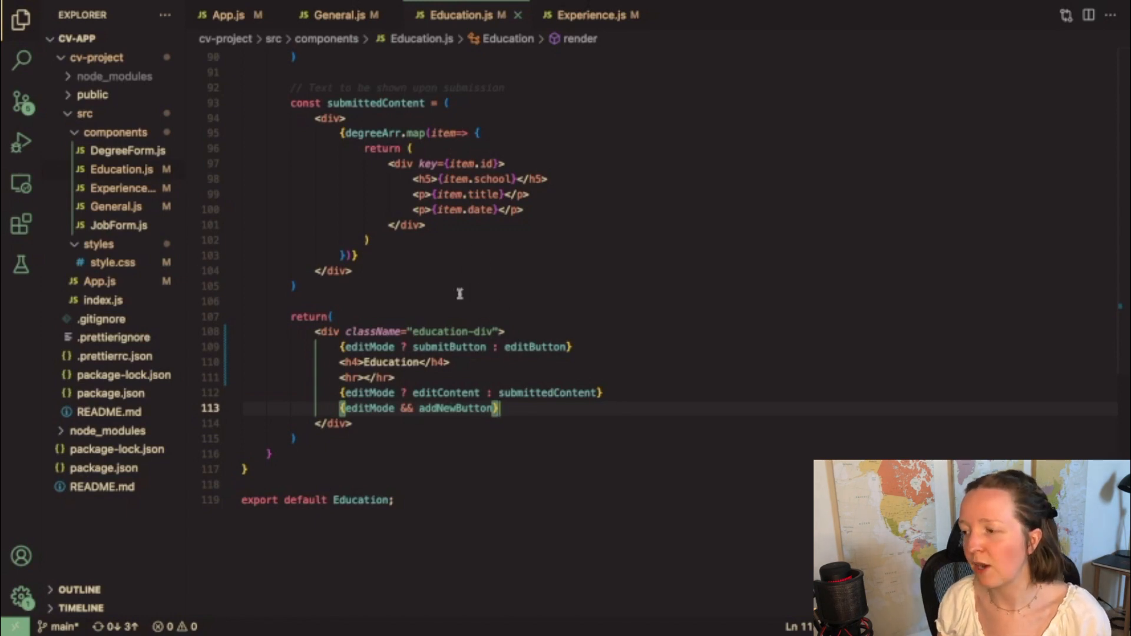
pyautogui.moveTo(556, 411)
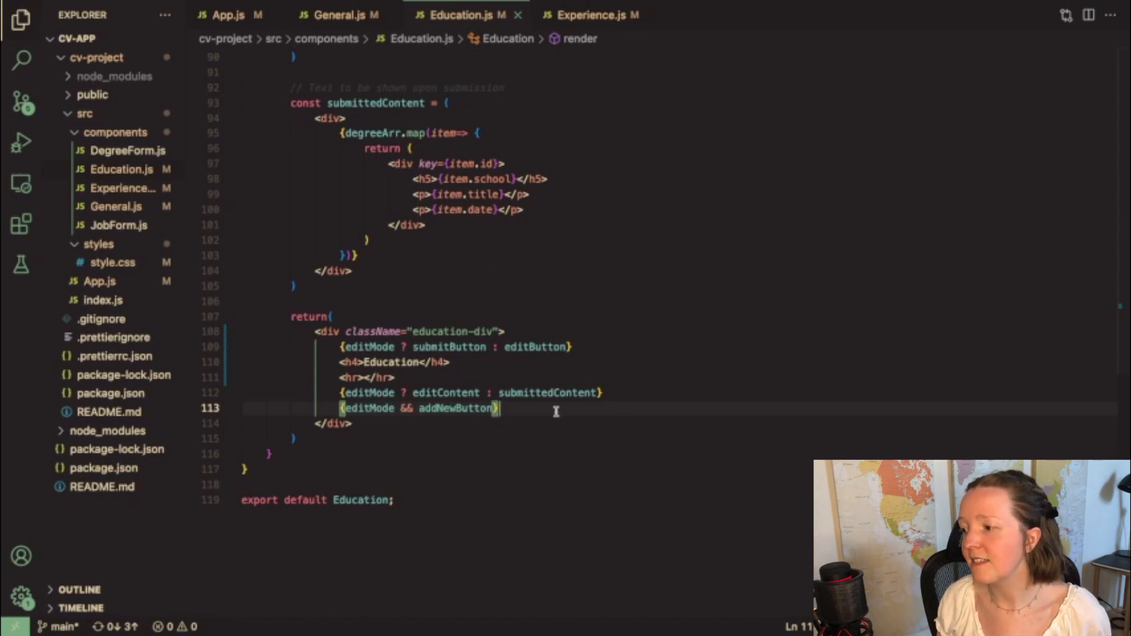